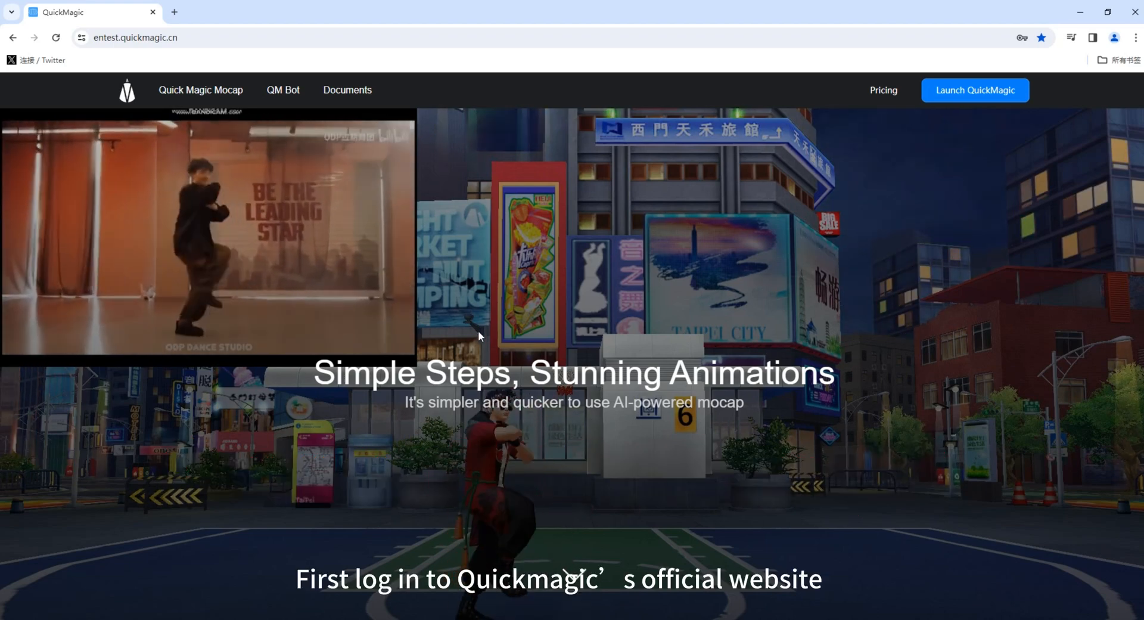
- Launch QuickMagic, glance at the Create account form, and return to the login form
{"action": "left_click", "coordinate": [974, 89]}
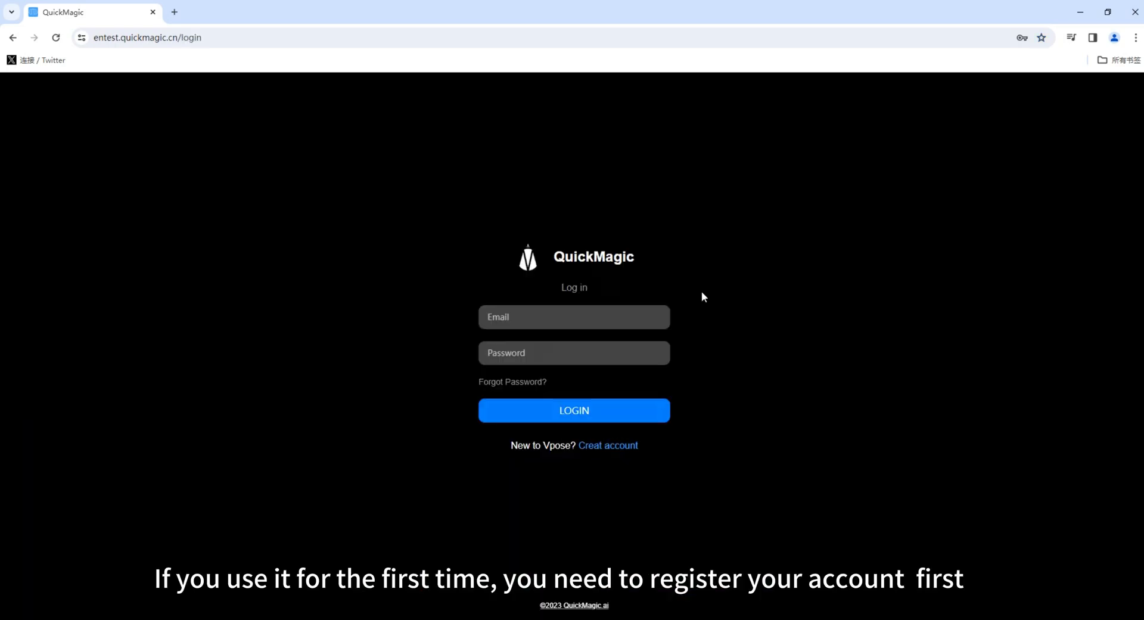
{"action": "mouse_move", "coordinate": [618, 612]}
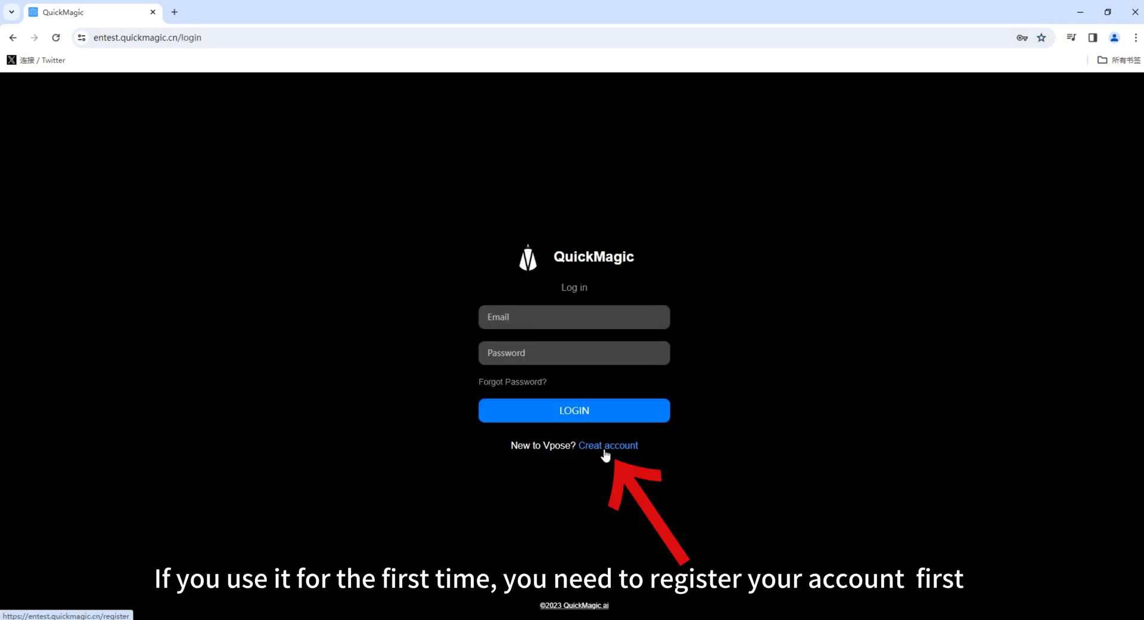
{"action": "left_click", "coordinate": [607, 445]}
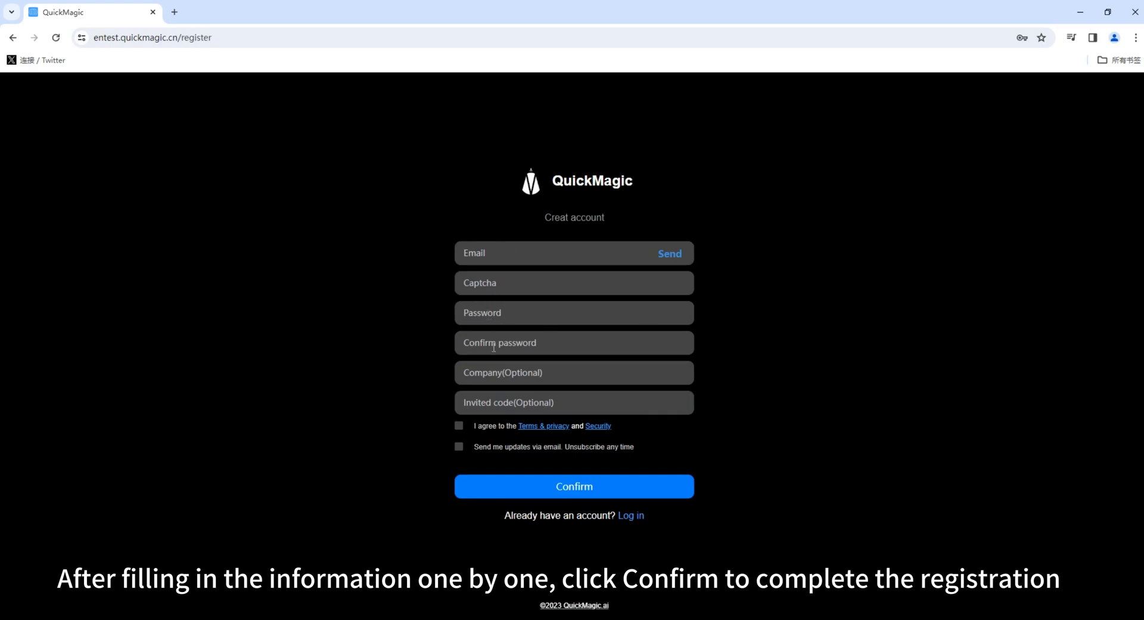
{"action": "left_click", "coordinate": [458, 447]}
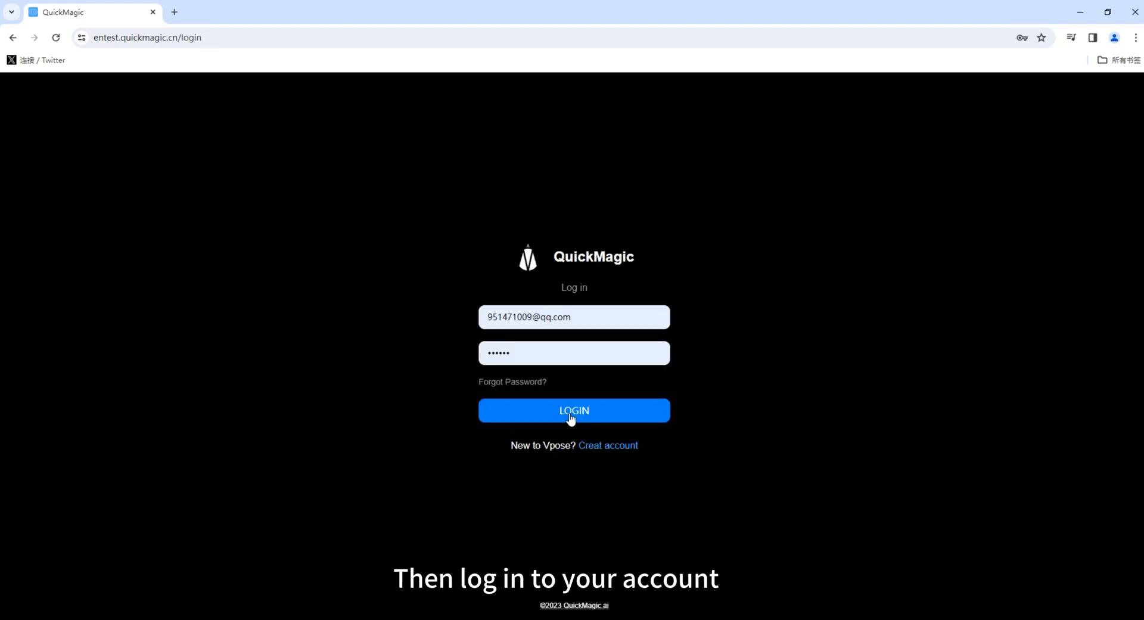
- Sign in and open a green-screen motion clip from the AIGC library in 3D preview
{"action": "left_click", "coordinate": [574, 410]}
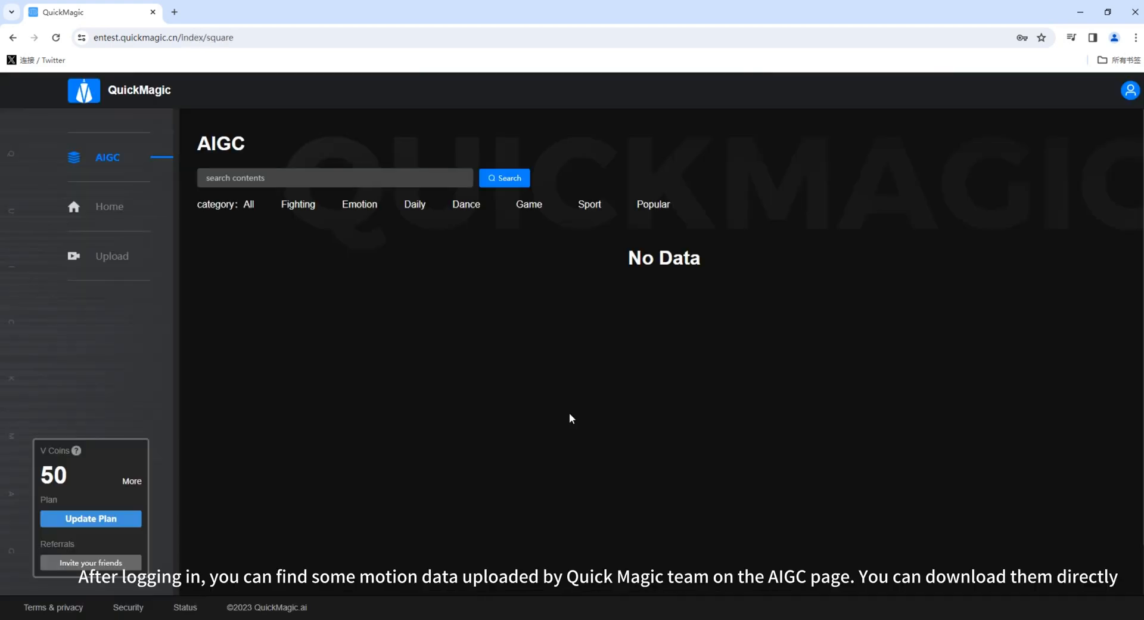
{"action": "mouse_move", "coordinate": [672, 284]}
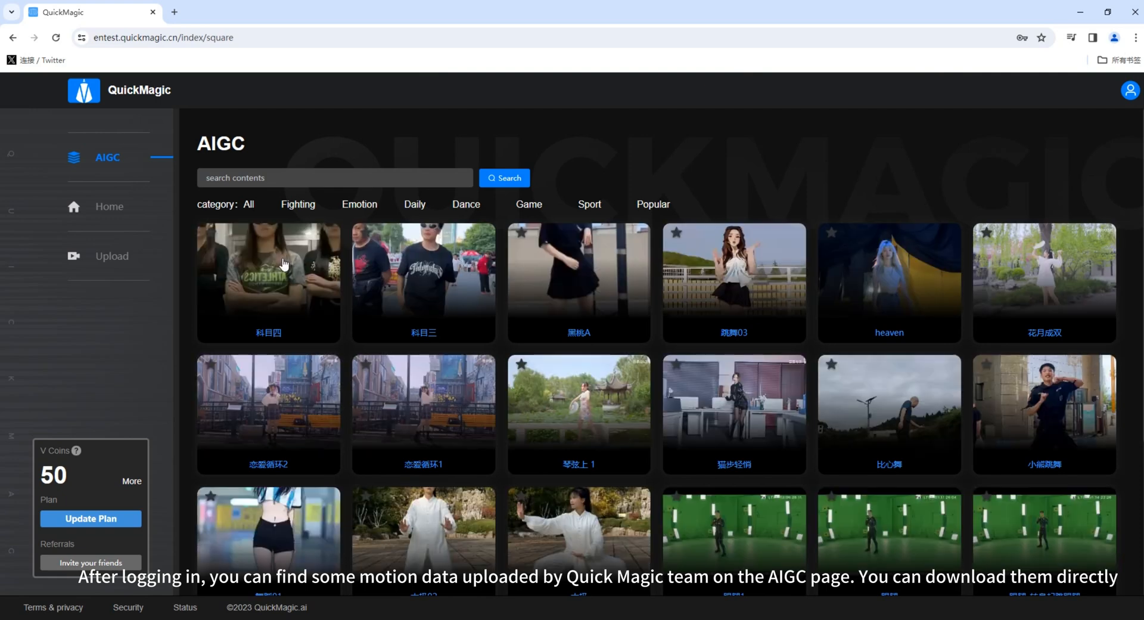
{"action": "mouse_move", "coordinate": [843, 298]}
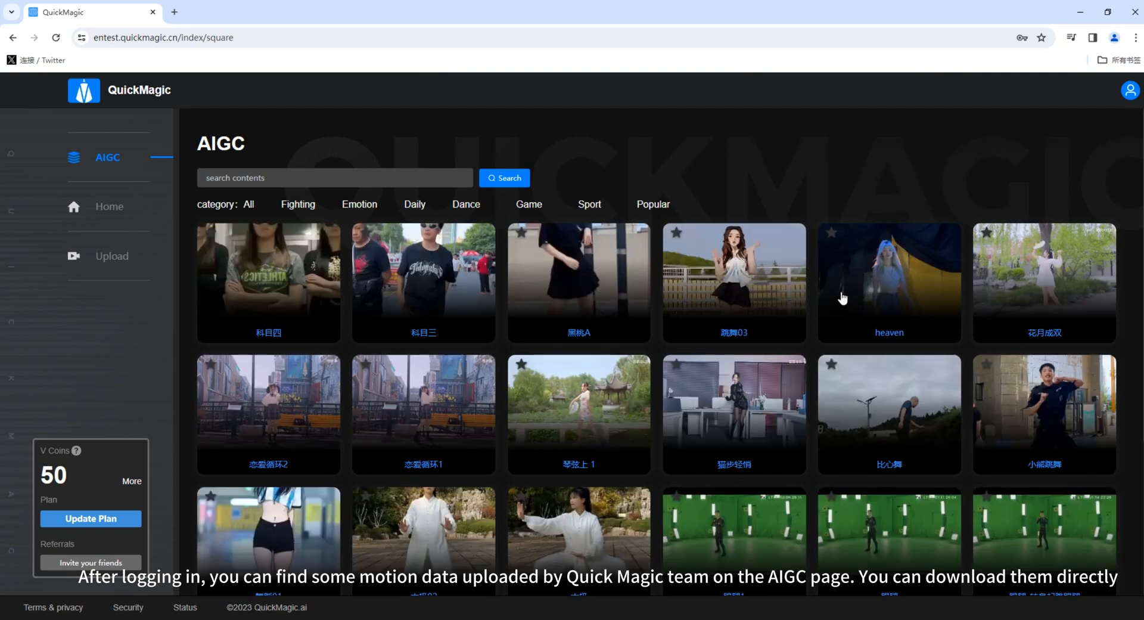
{"action": "mouse_move", "coordinate": [743, 530]}
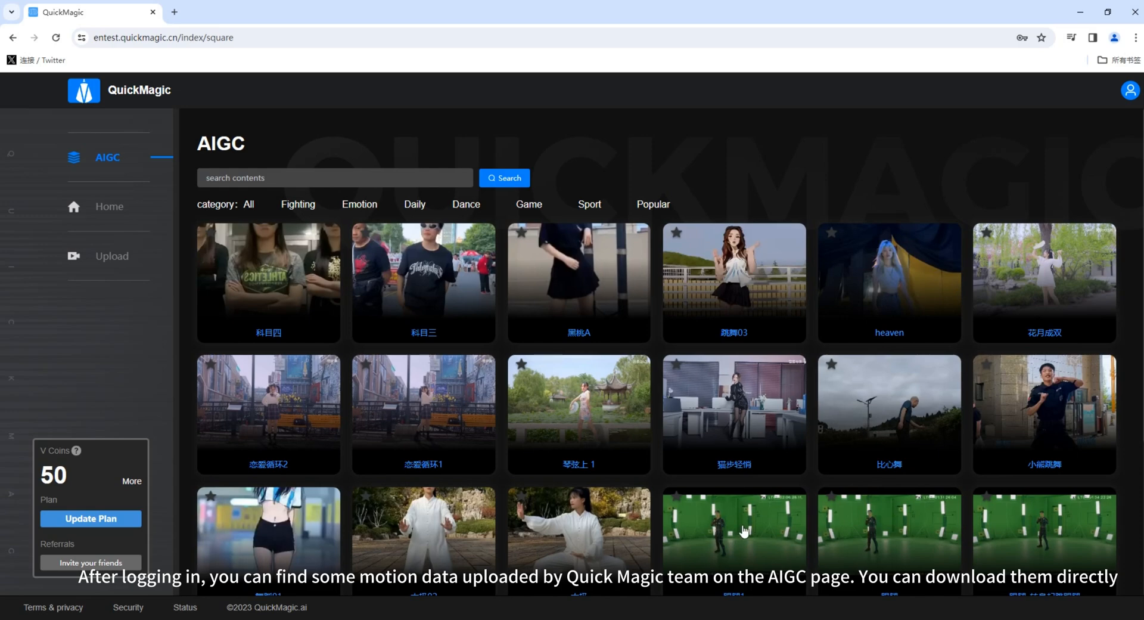
{"action": "left_click", "coordinate": [733, 529]}
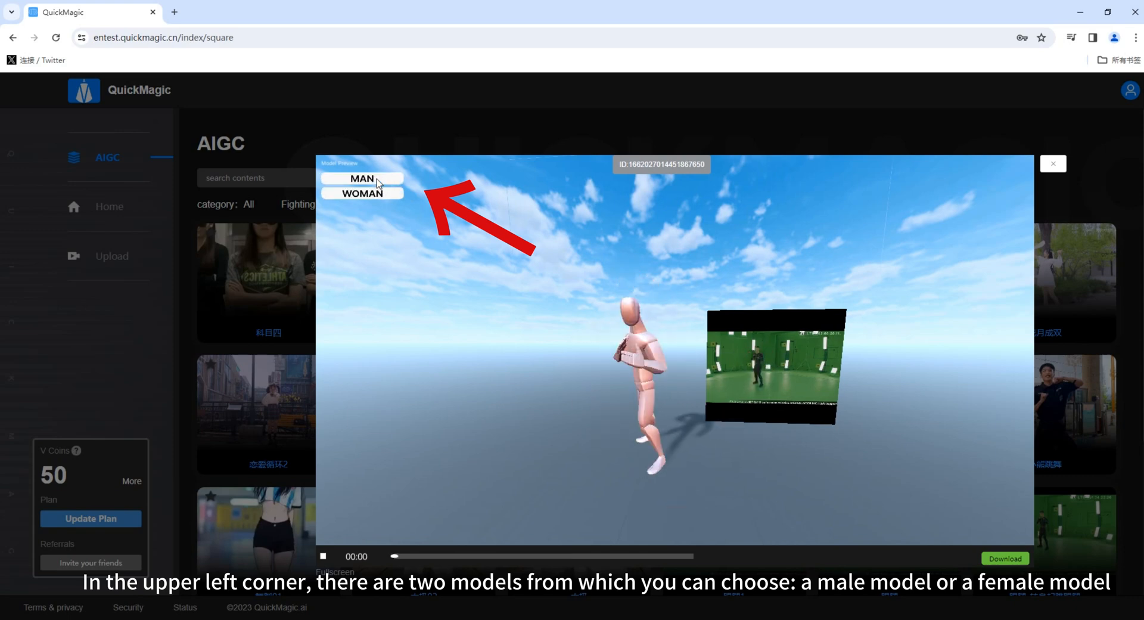
- Play the clip's motion on the MAN model, then head to the video upload page
{"action": "left_click", "coordinate": [362, 193]}
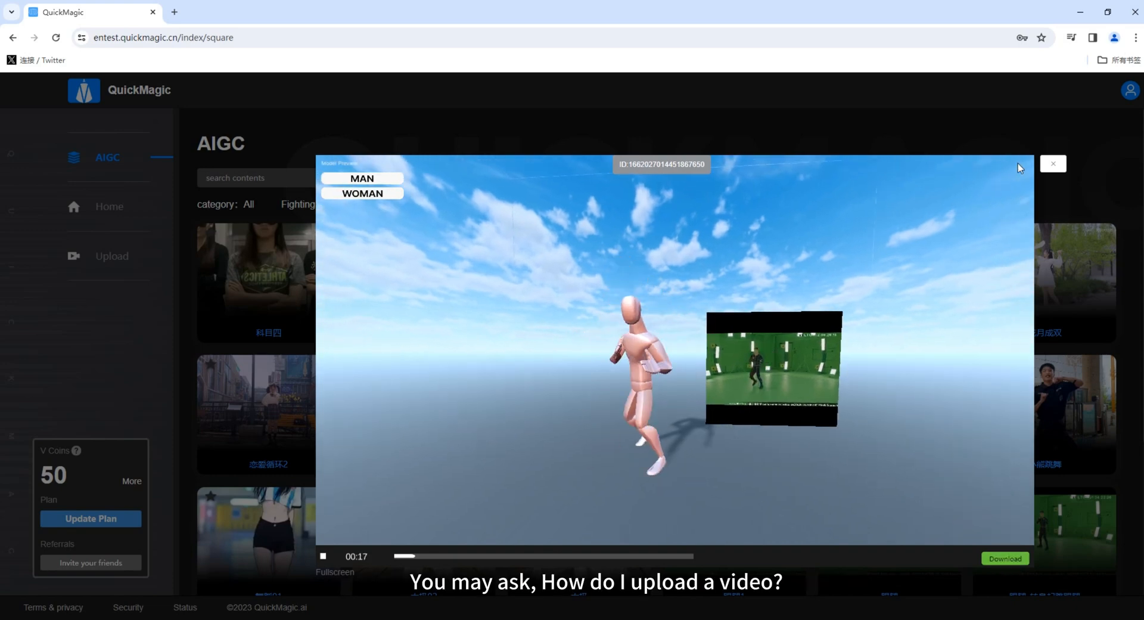
{"action": "left_click", "coordinate": [112, 255]}
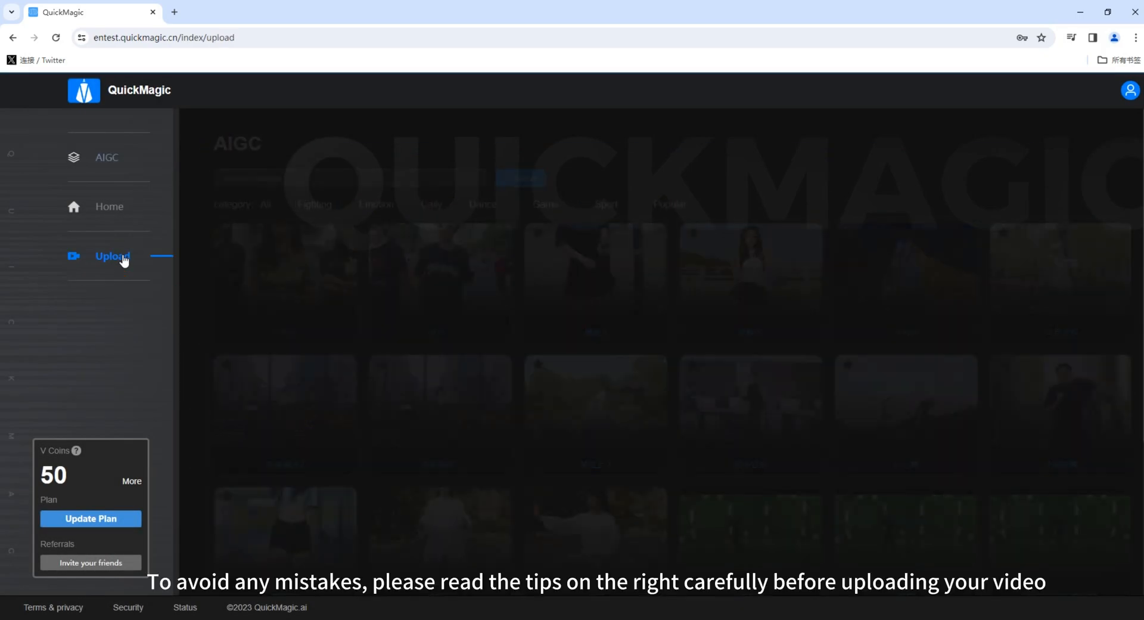
- Import the dance MP4 and trim it to end at frame 148, confirming the clip
{"action": "left_click", "coordinate": [112, 255]}
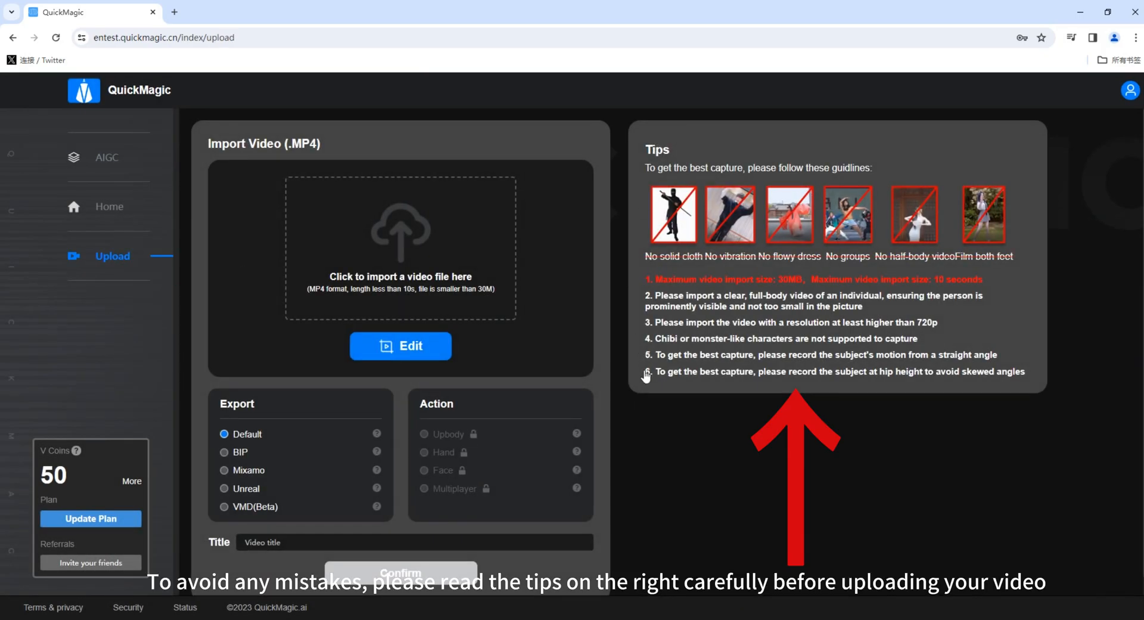
{"action": "mouse_move", "coordinate": [772, 230]}
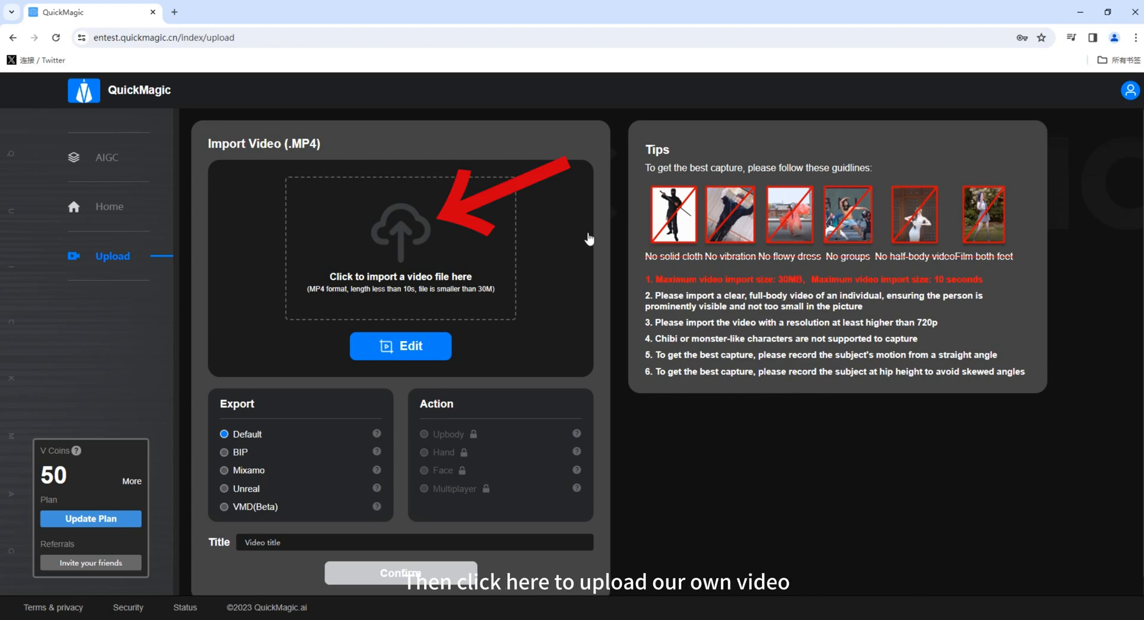
{"action": "left_click", "coordinate": [400, 244]}
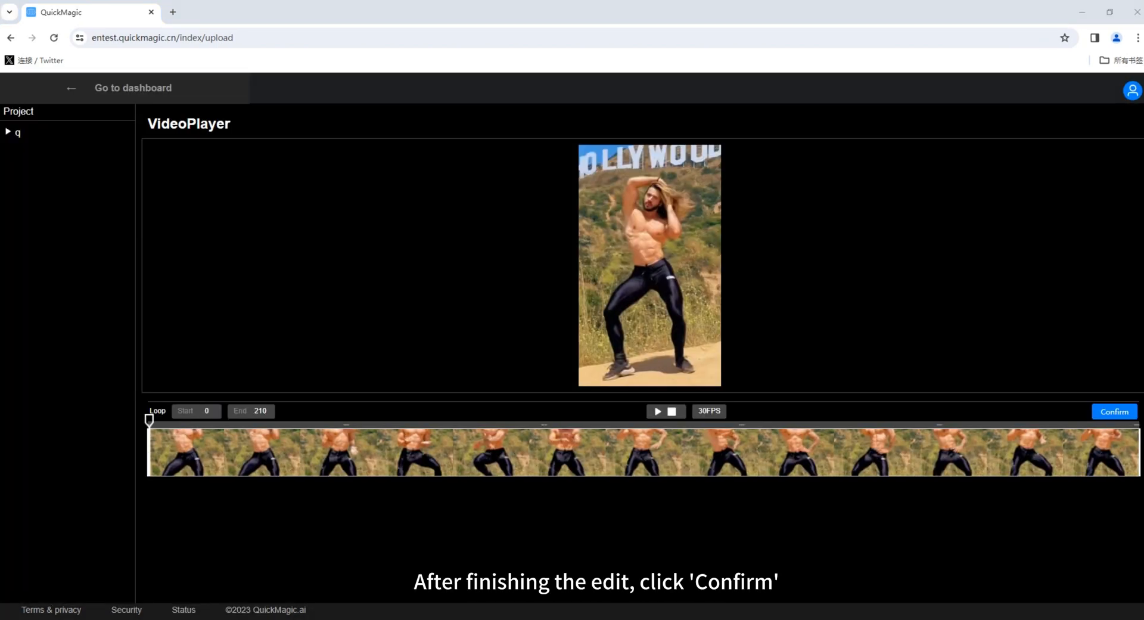
{"action": "left_click_drag", "start_coordinate": [1133, 448], "coordinate": [846, 448]}
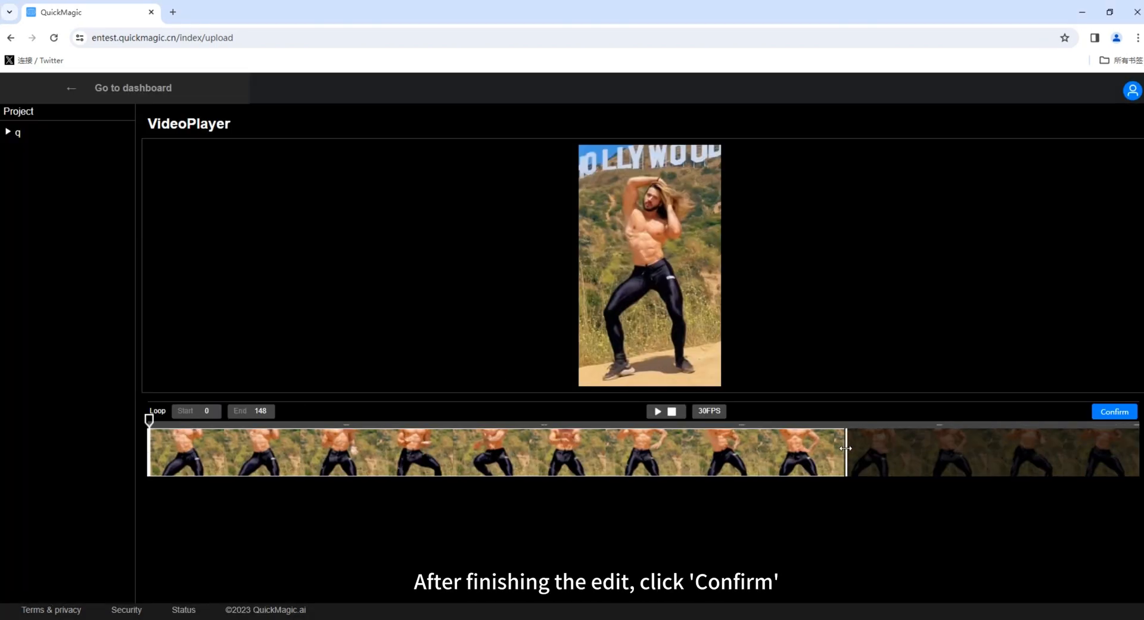
{"action": "left_click", "coordinate": [1115, 411]}
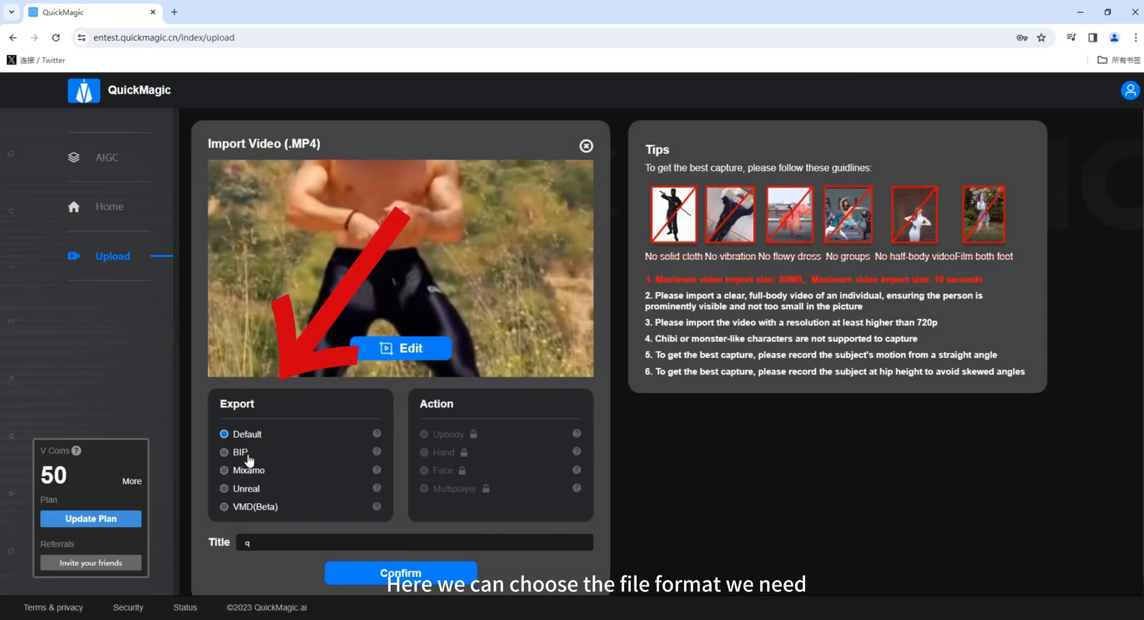
- Submit the video with Default export and accept the 5 V Coin upload cost
{"action": "left_click", "coordinate": [401, 572]}
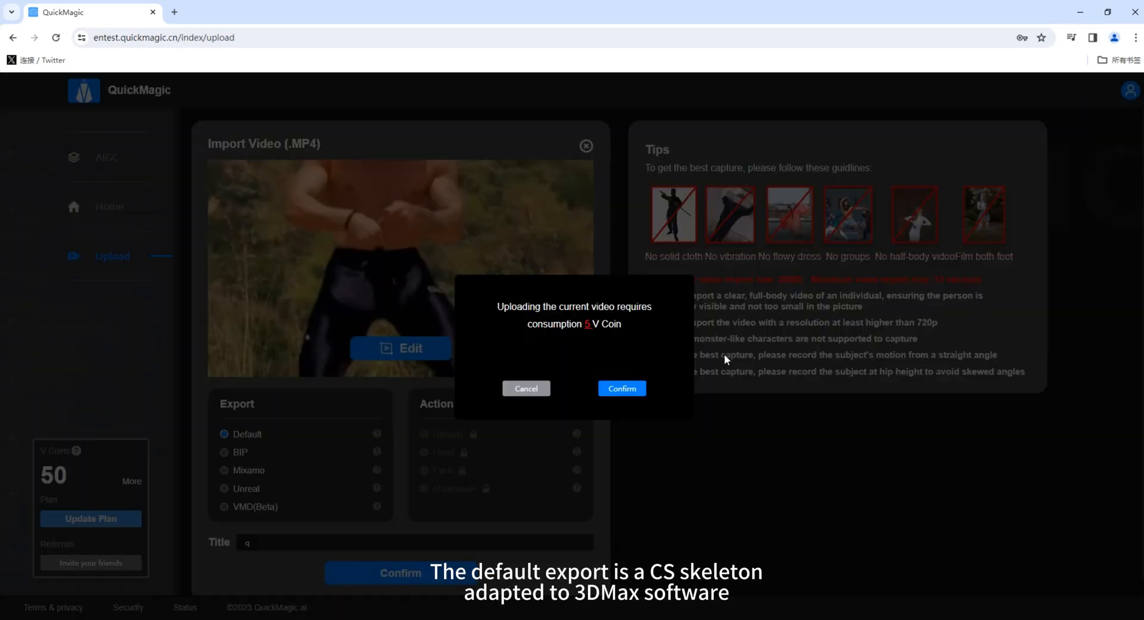
{"action": "mouse_move", "coordinate": [609, 348]}
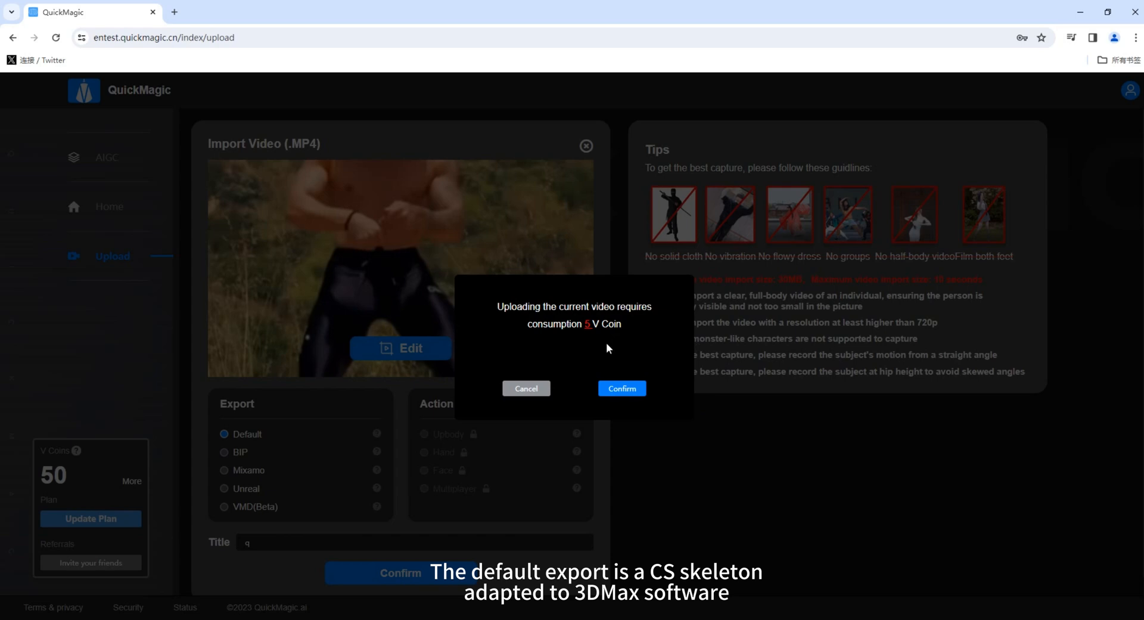
{"action": "left_click", "coordinate": [622, 388]}
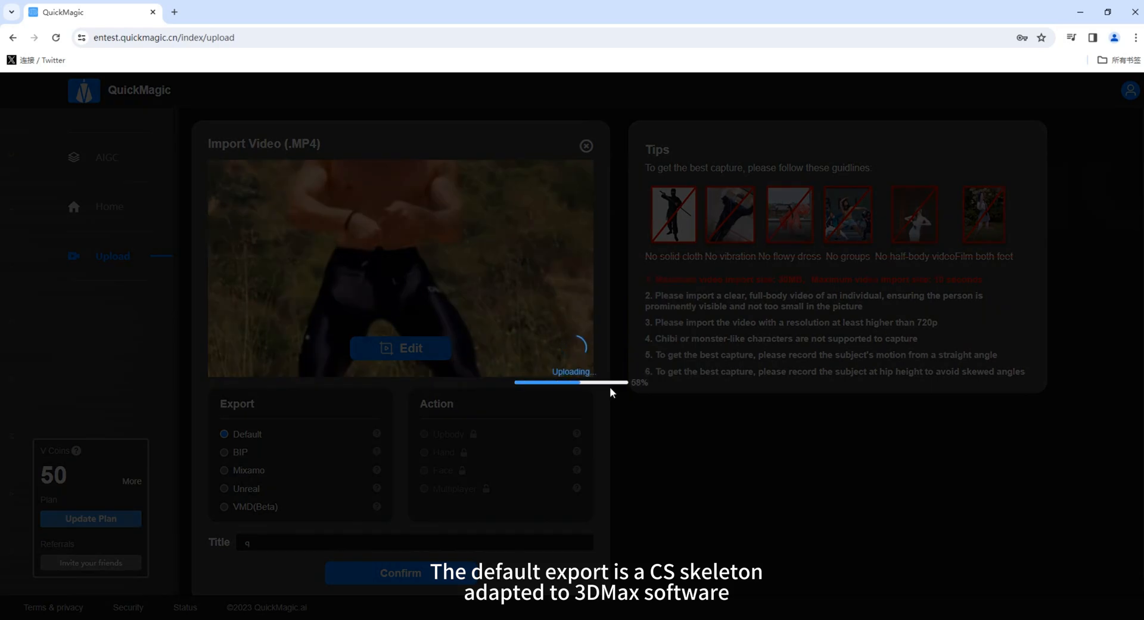